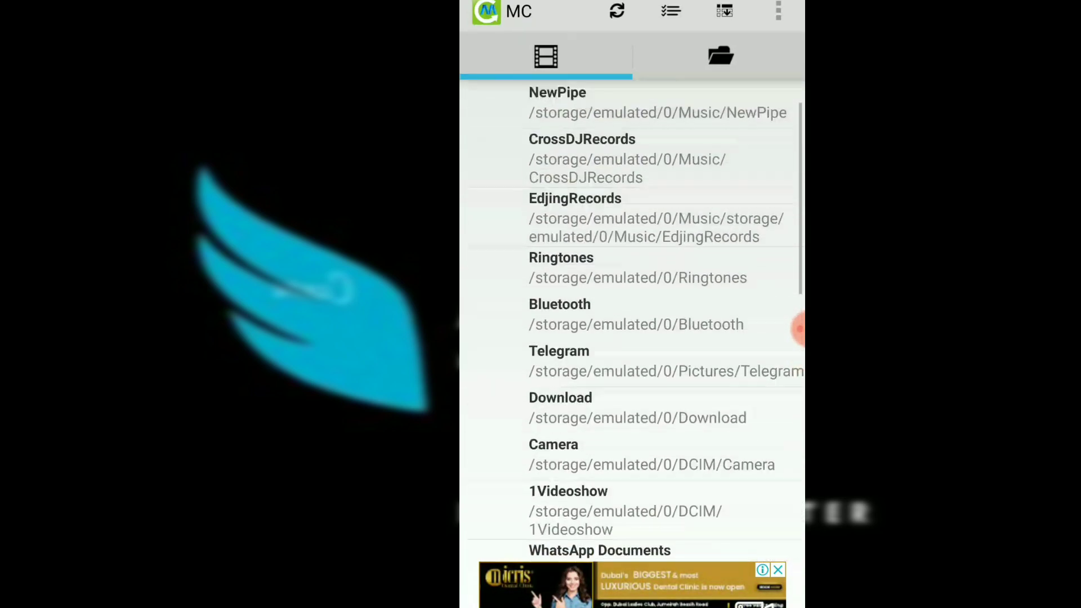
Scroll through the mp4 video file listing to browse the files and their sizes
scroll(down, 3)
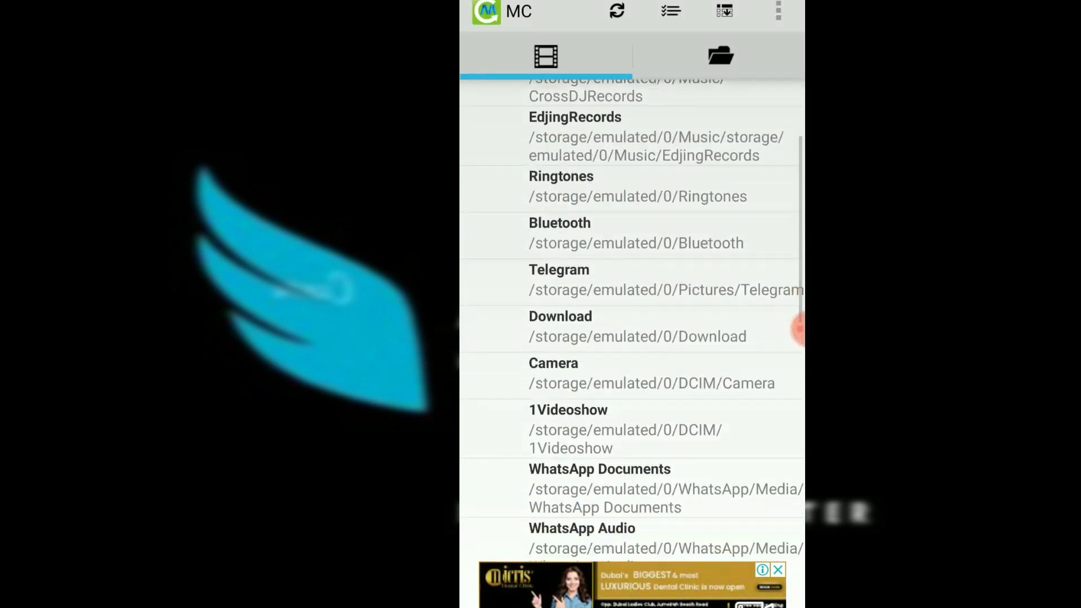
scroll(up, 3)
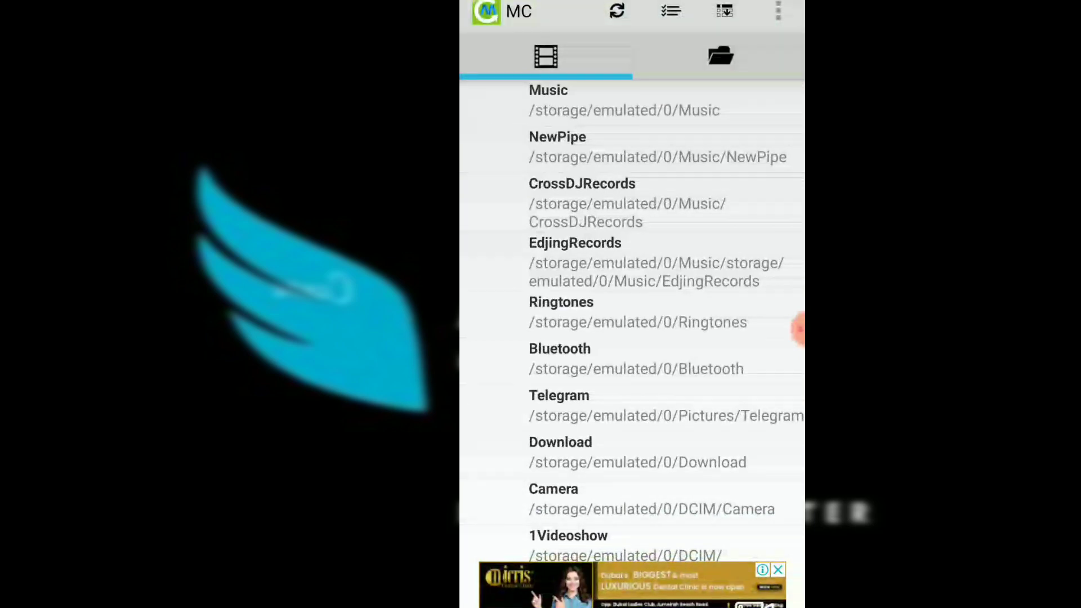
scroll(down, 3)
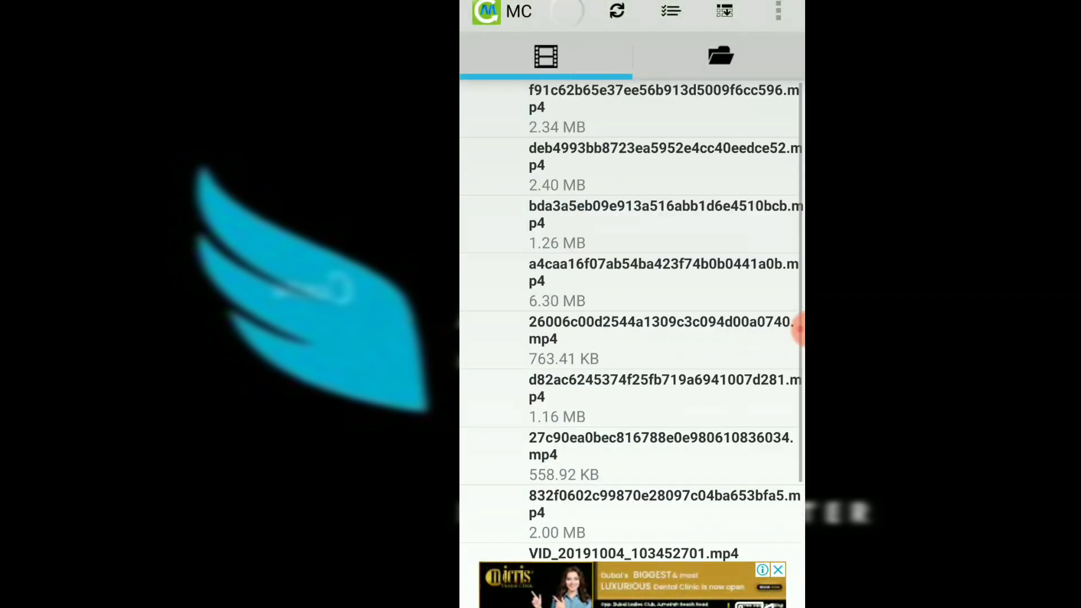
scroll(down, 3)
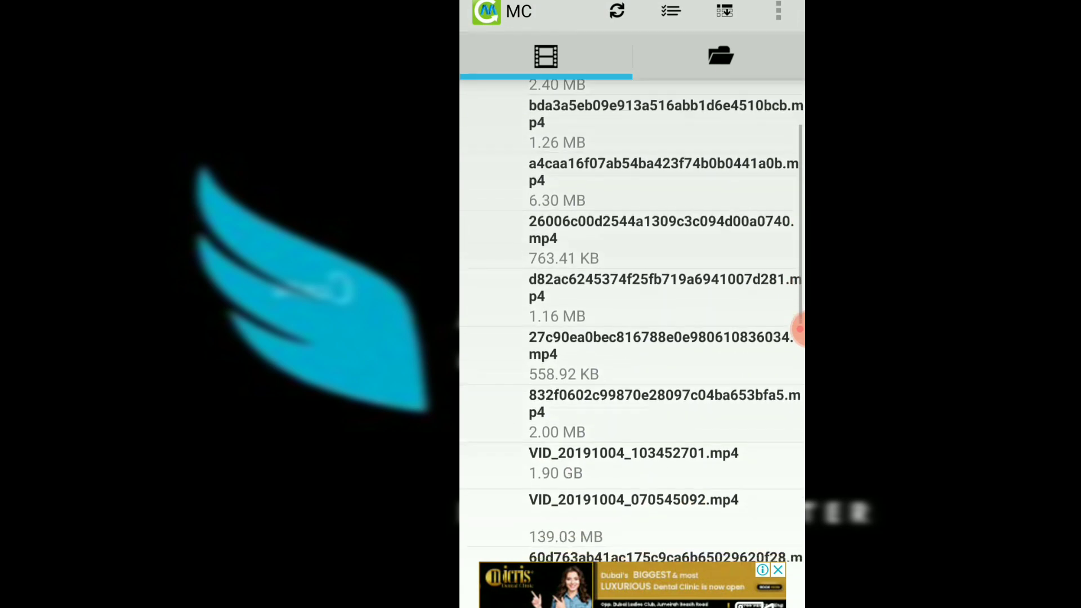
scroll(up, 3)
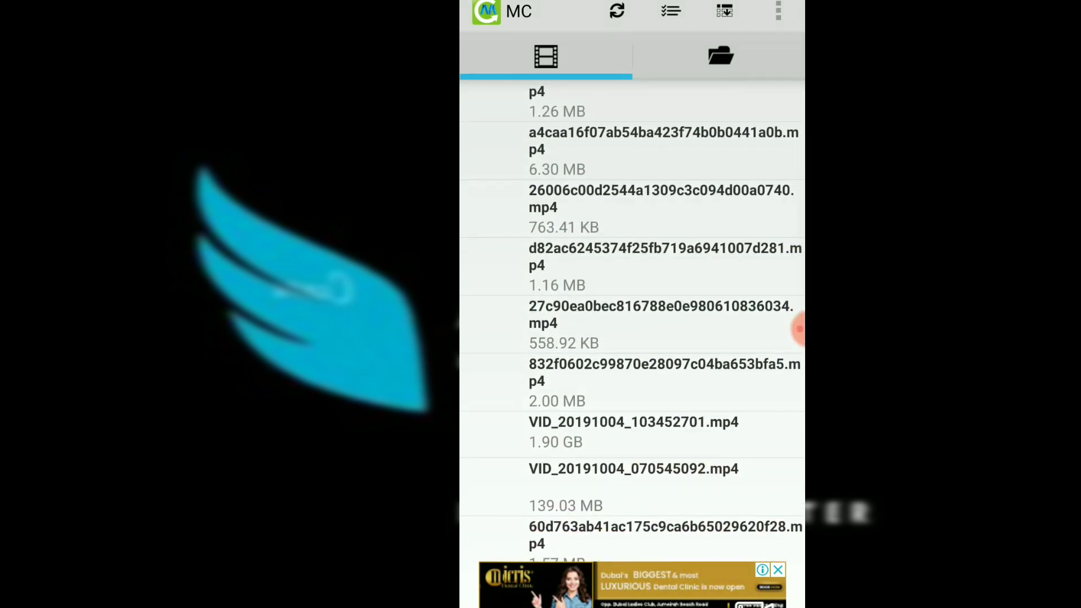
scroll(up, 3)
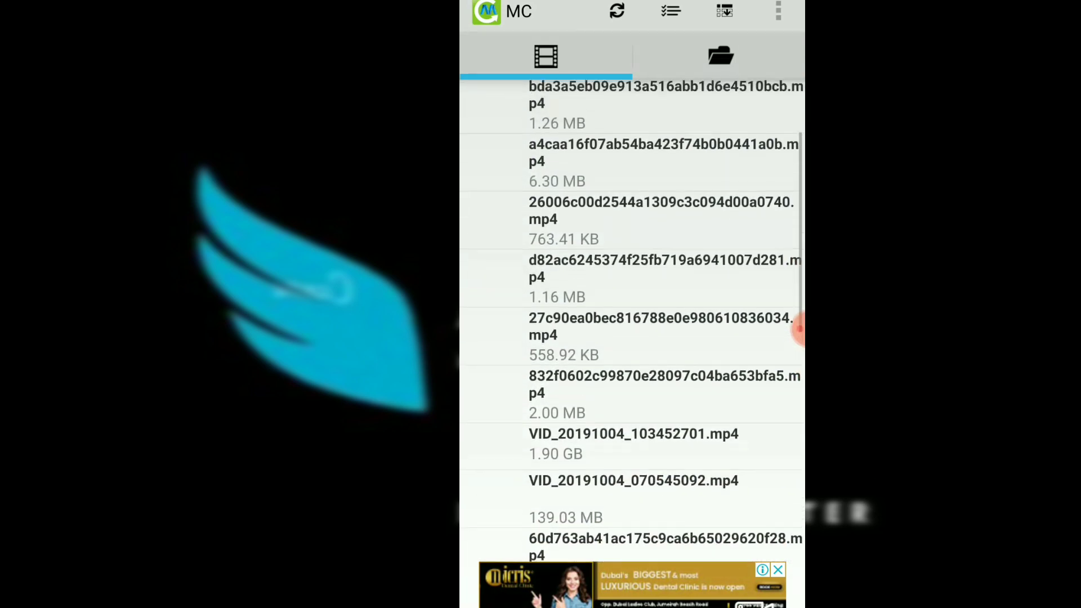
scroll(up, 3)
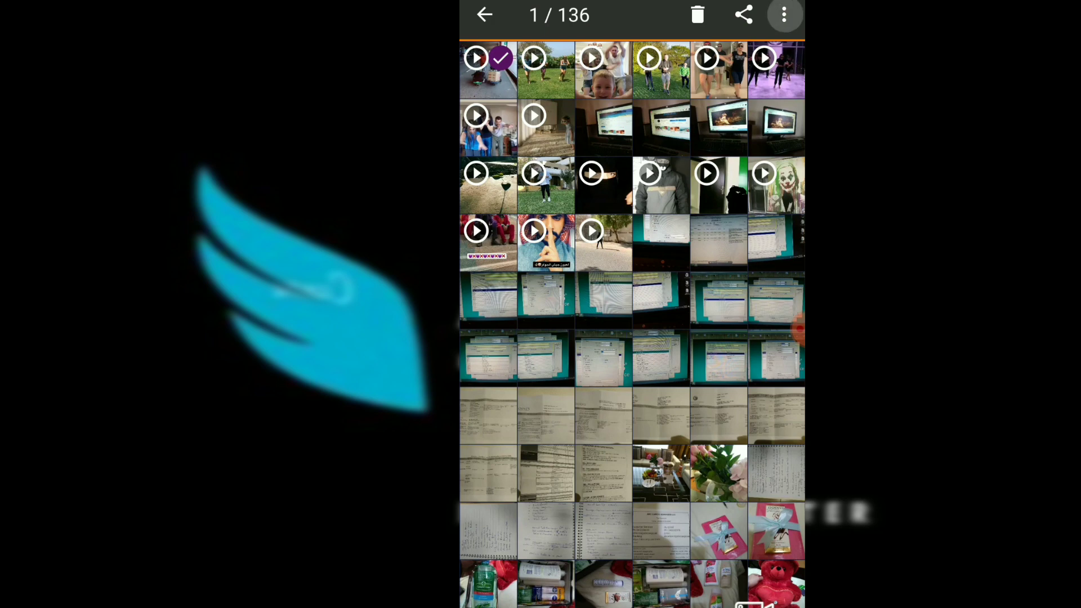
Check the chosen video's properties (540x960, 41 s, 4.7 MB) from the overflow menu and dismiss them
click(784, 14)
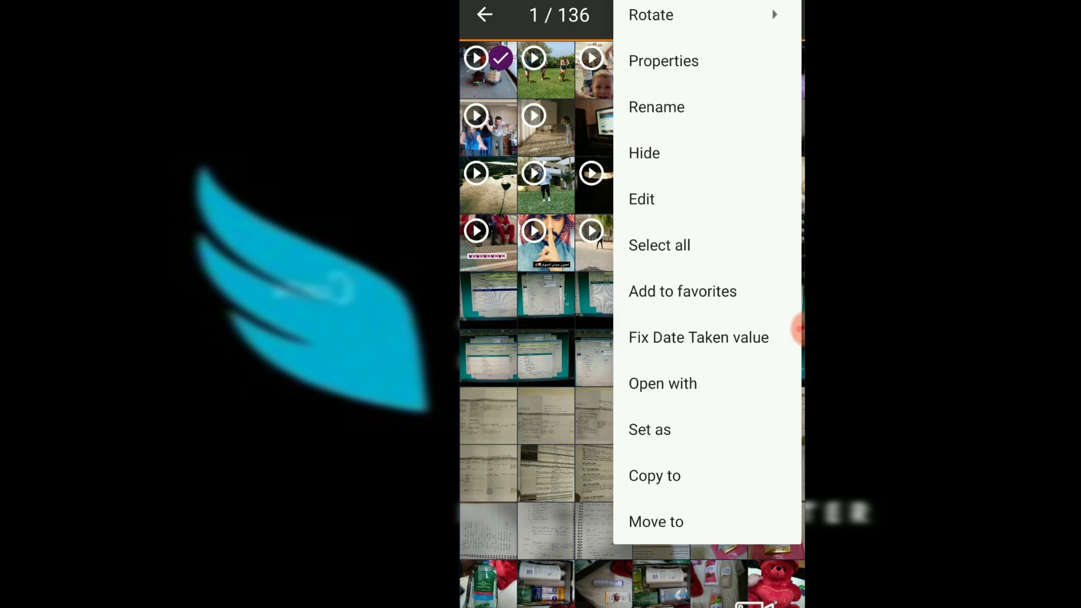
click(664, 61)
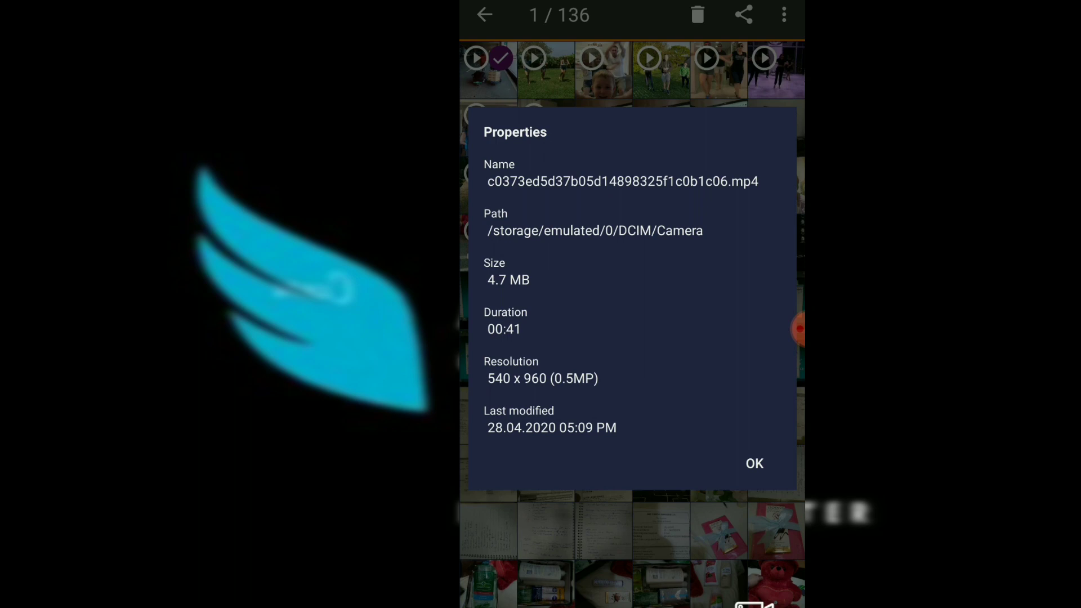
click(753, 462)
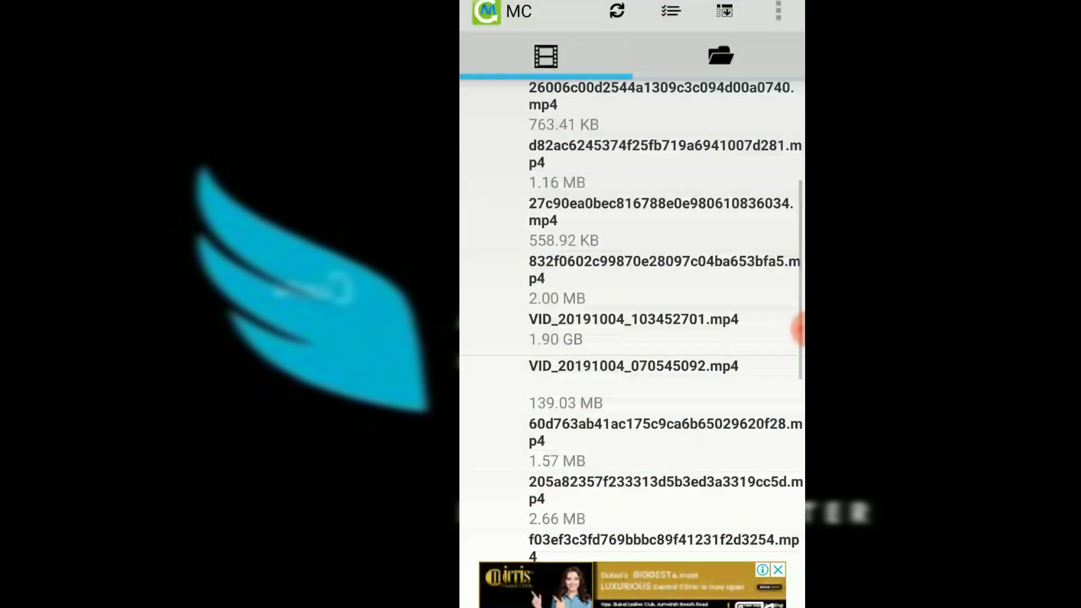
Scroll the file list to locate the c0373… camera video for conversion
scroll(down, 3)
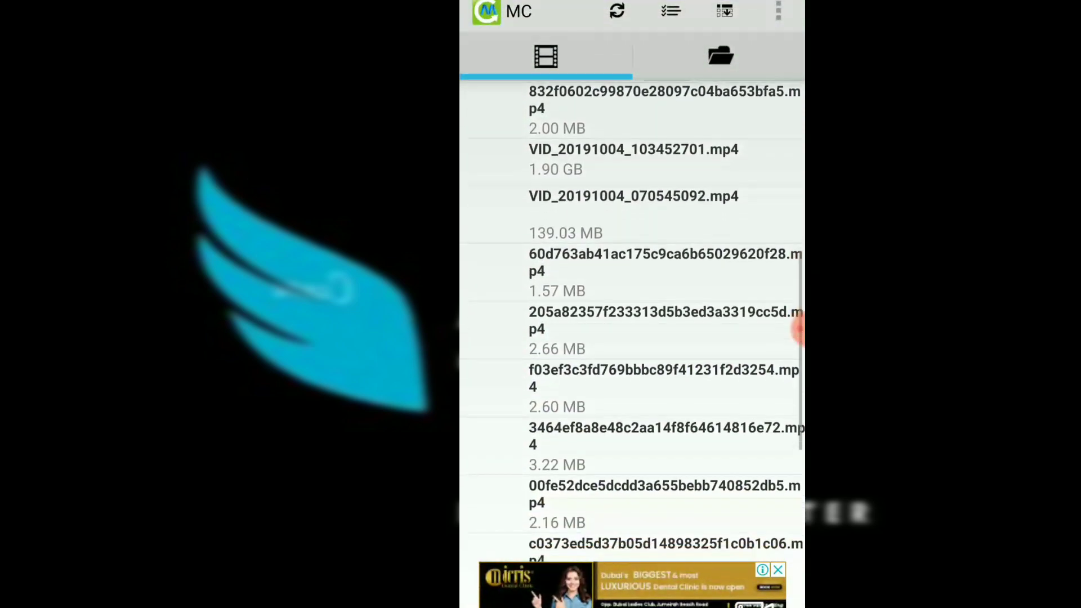
scroll(up, 3)
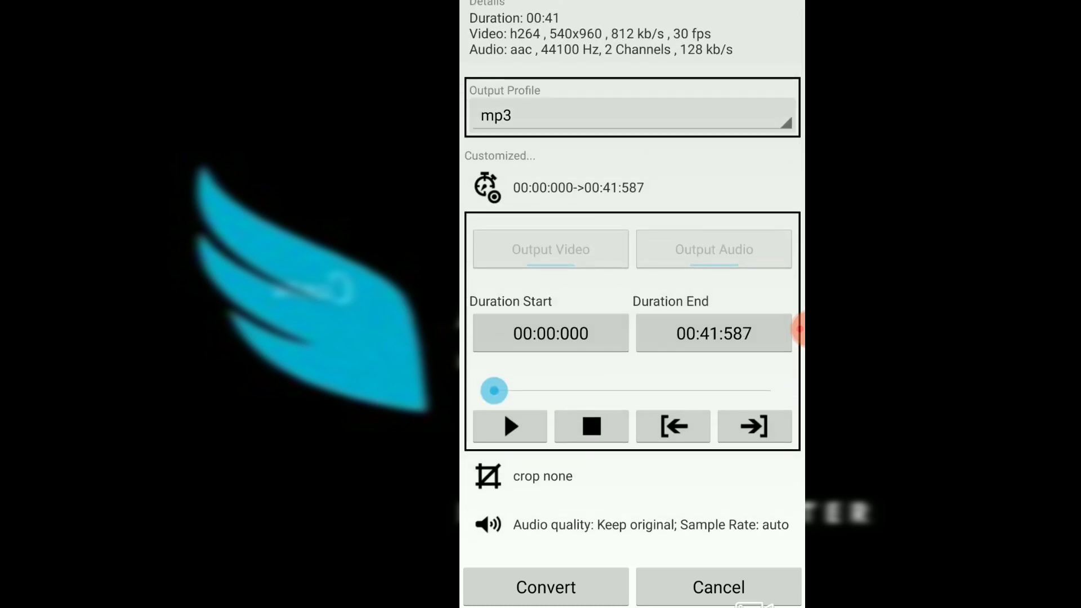
Set the Output Profile to mp4 (mpeg4, aac), leaving width, height and rotation on auto
click(630, 114)
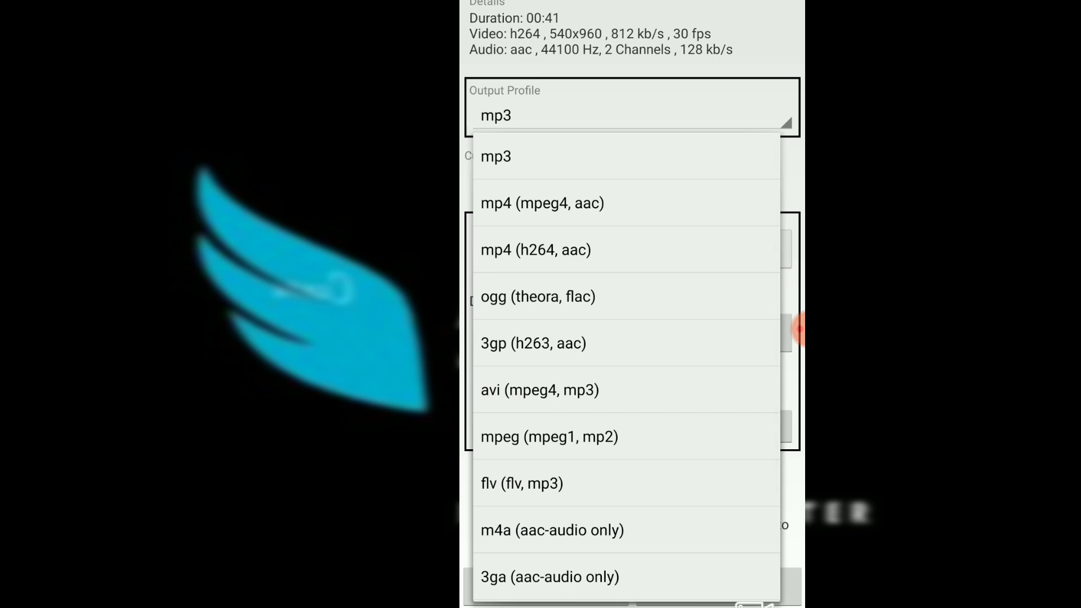
click(542, 203)
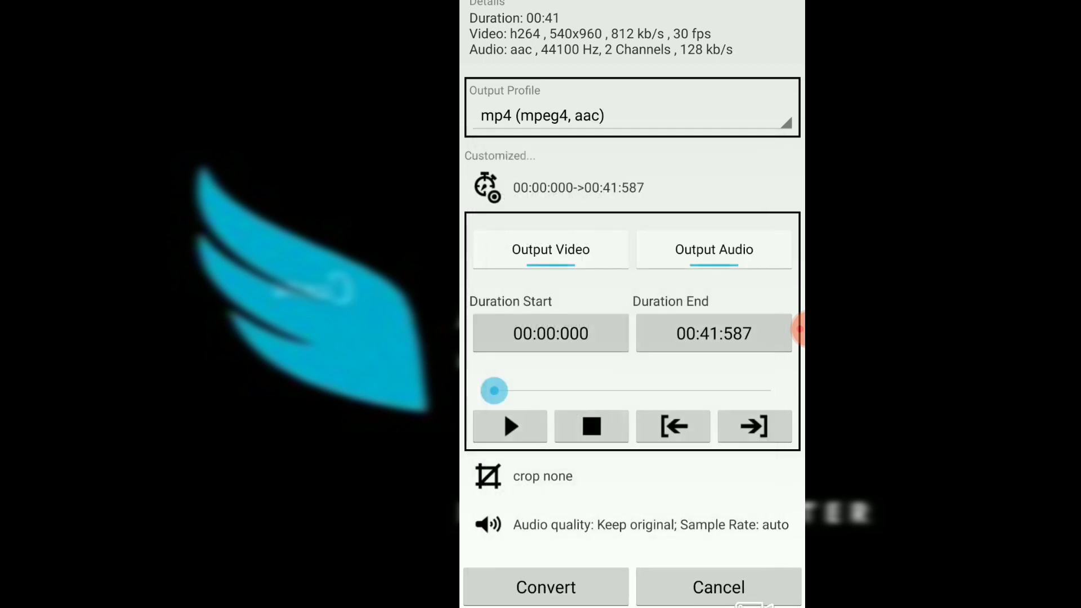
scroll(down, 3)
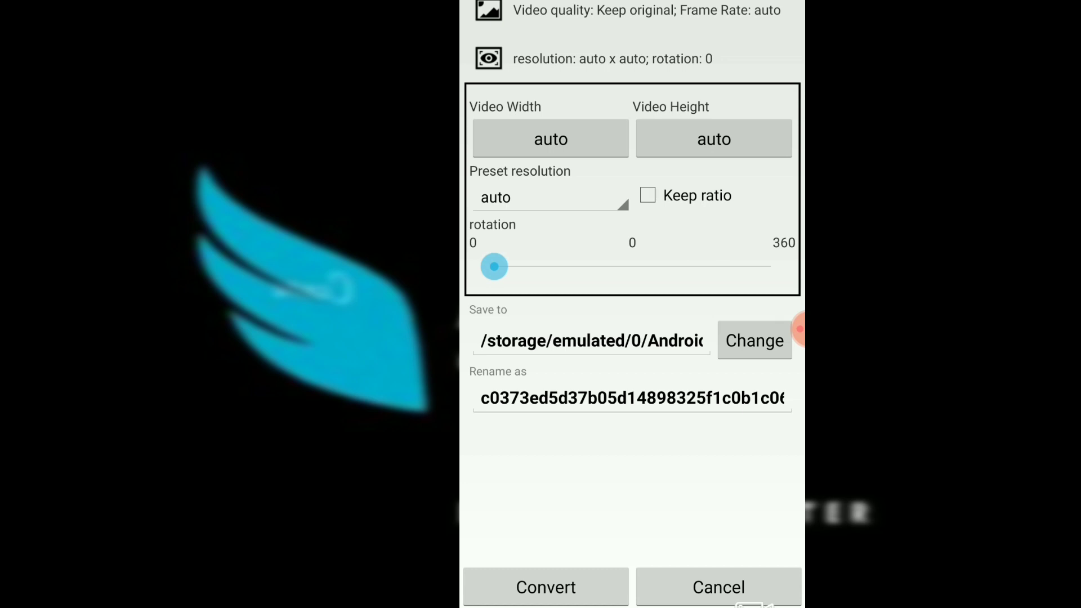
Set the preset resolution to 1280x720 (hd720), giving width 1280 and height 720
click(549, 197)
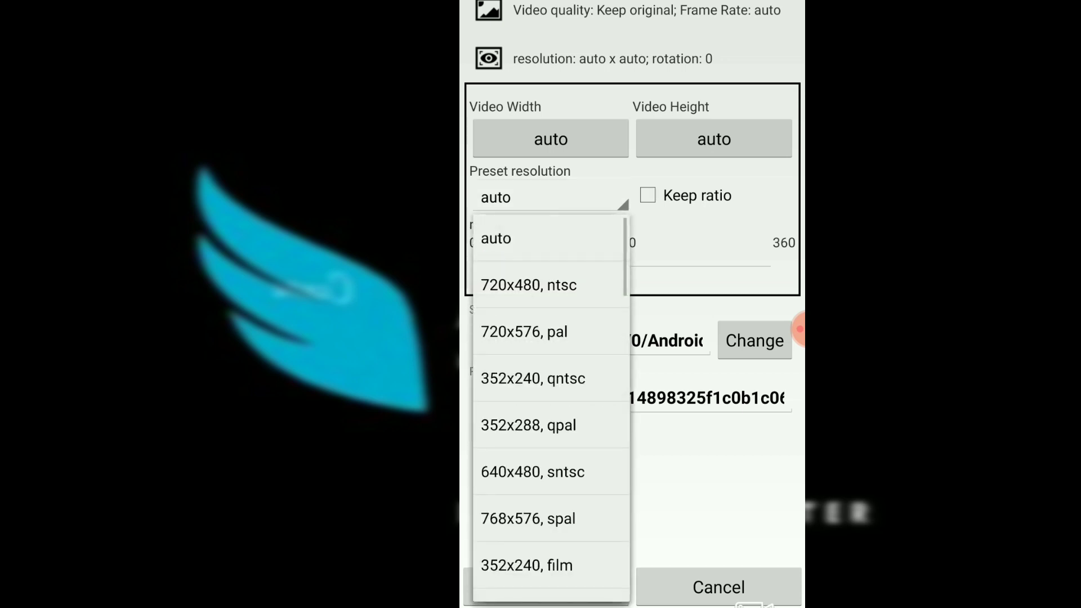
scroll(down, 3)
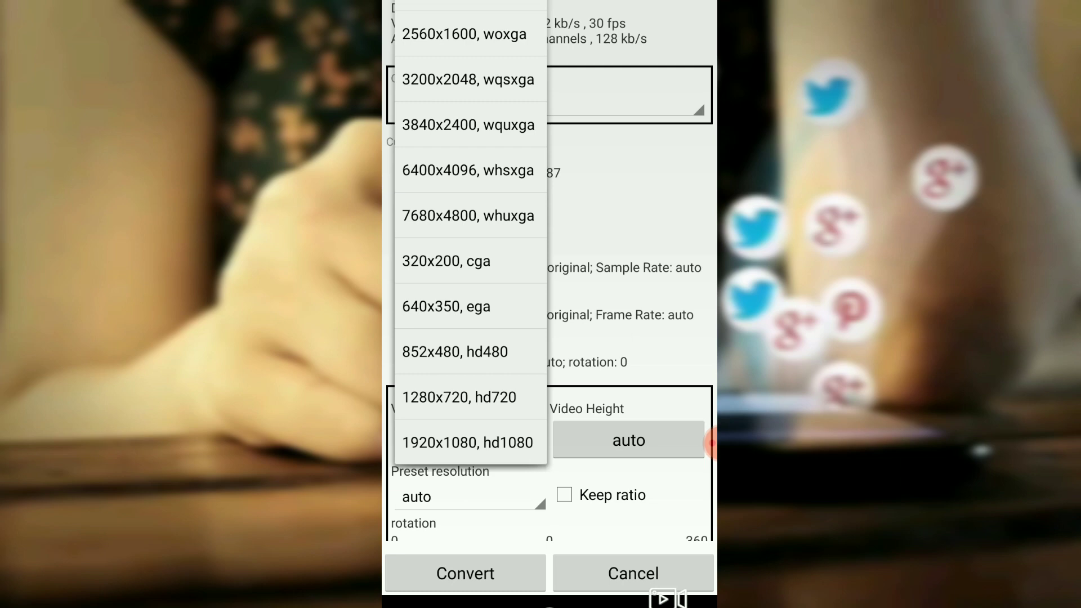
click(459, 396)
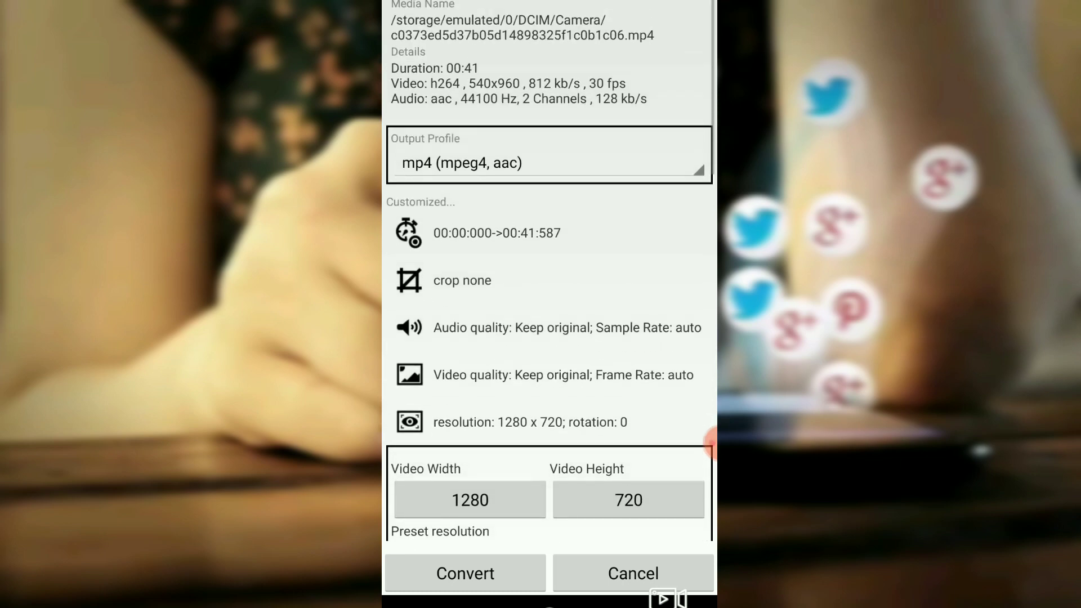
scroll(down, 3)
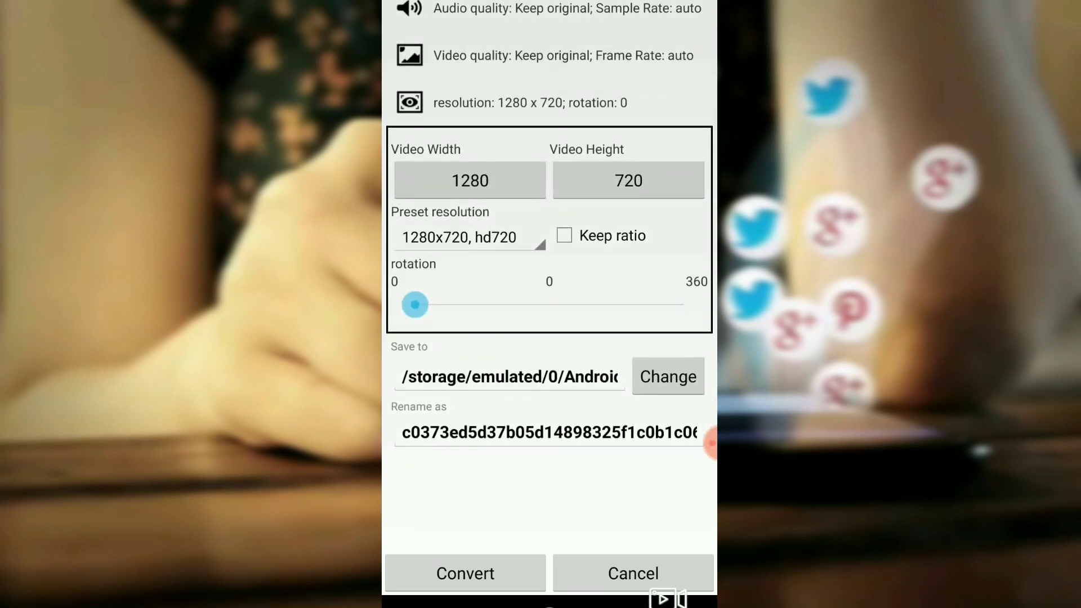
click(548, 432)
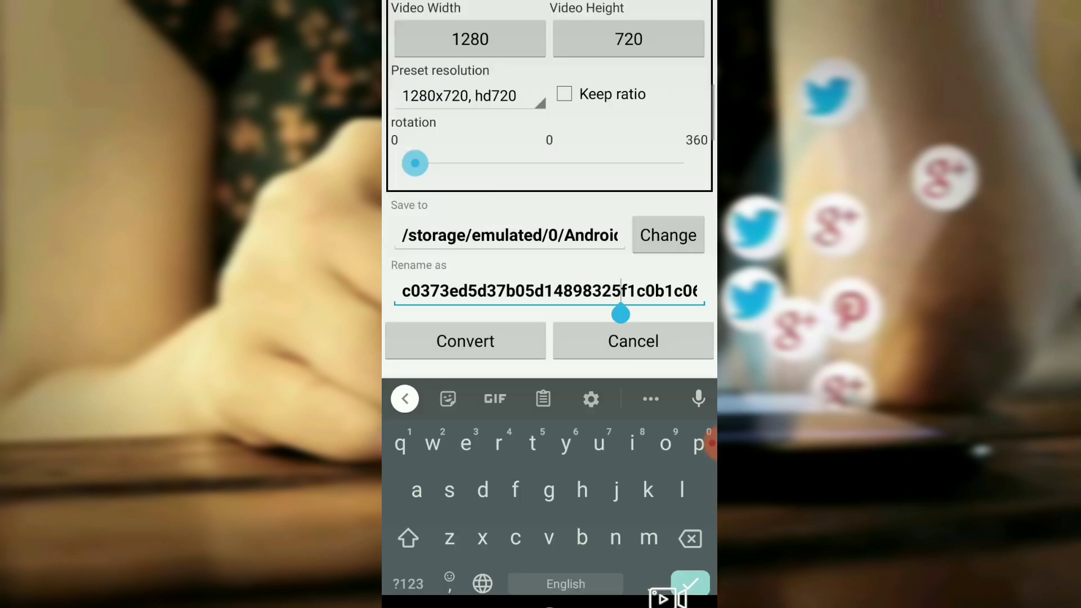
click(404, 398)
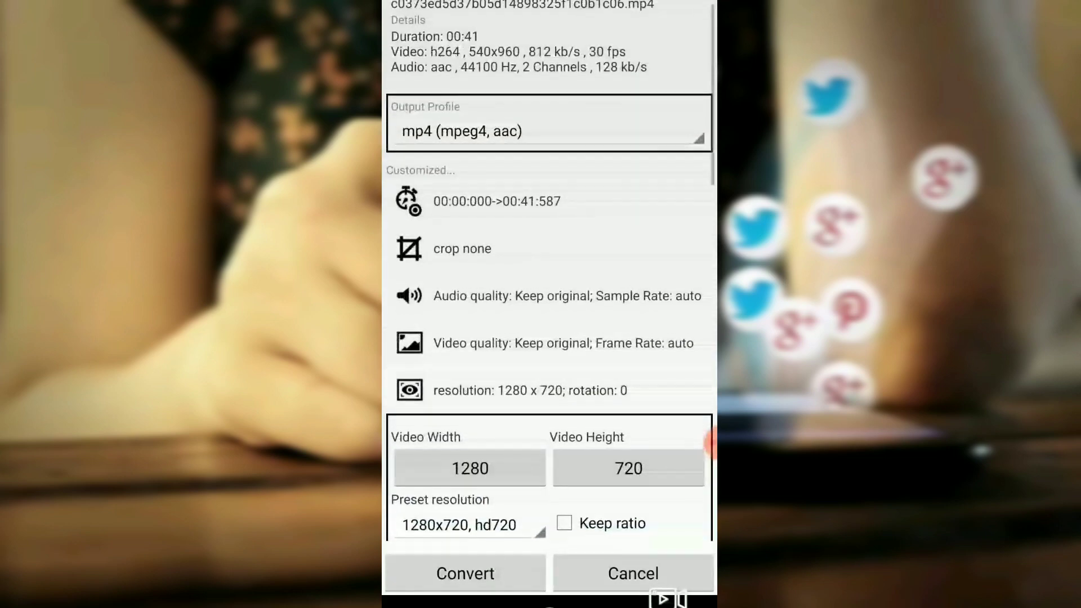
scroll(down, 3)
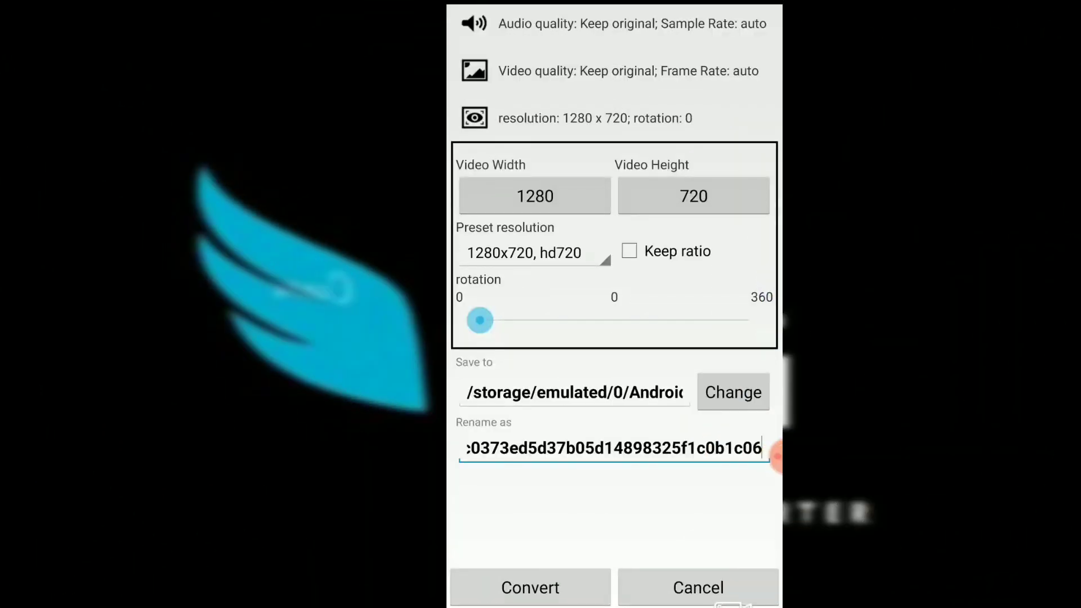